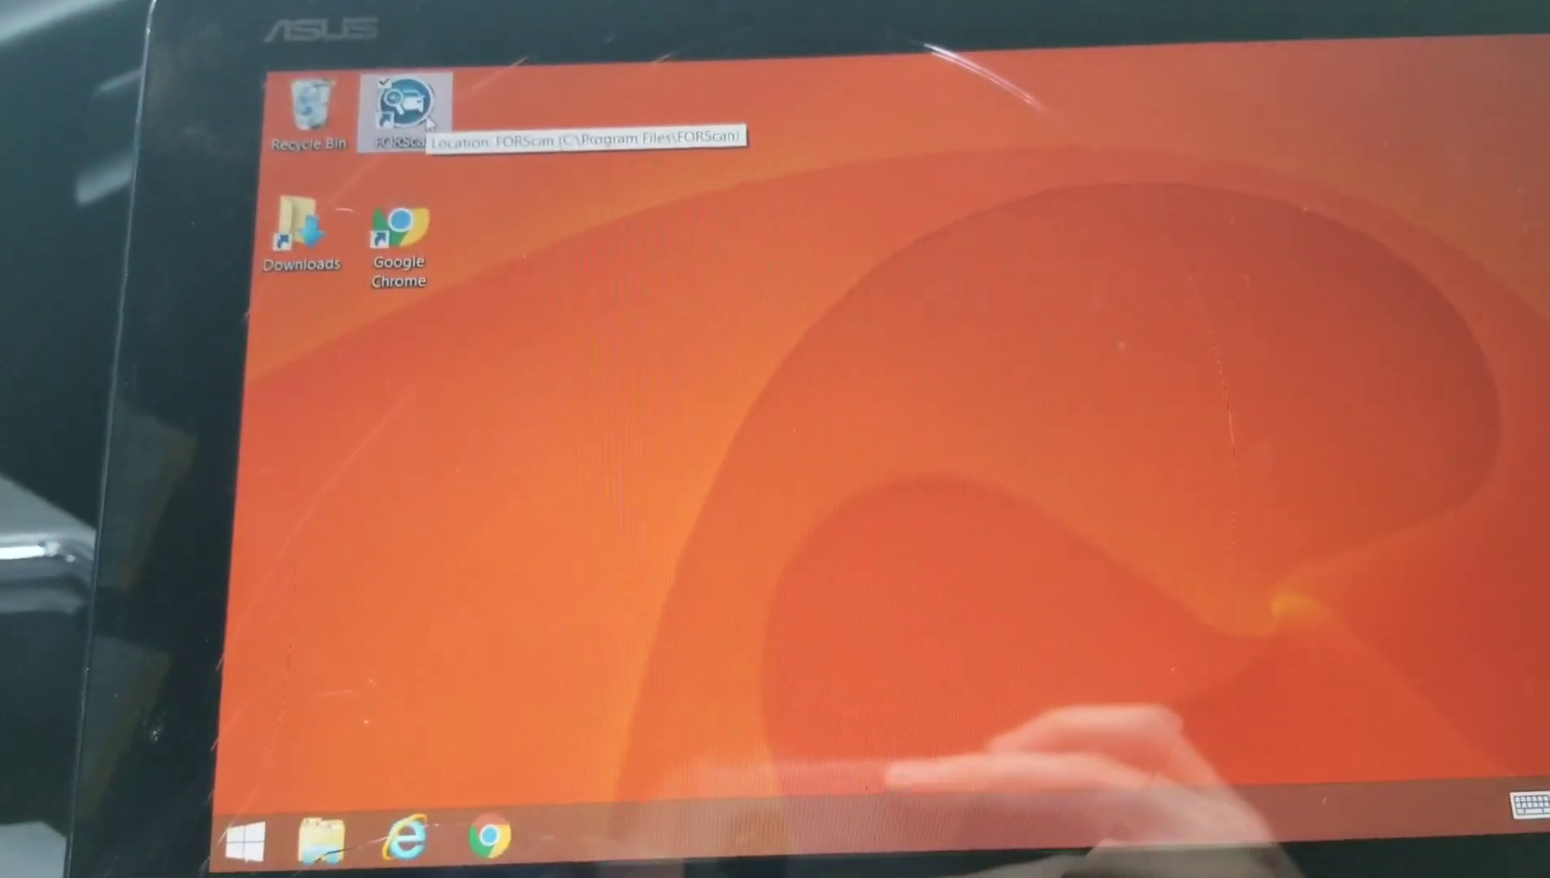
Launch FORScan from the desktop and accept the driving-safety and initial-conditions warnings
{"action": "double_click", "coordinate": [400, 104]}
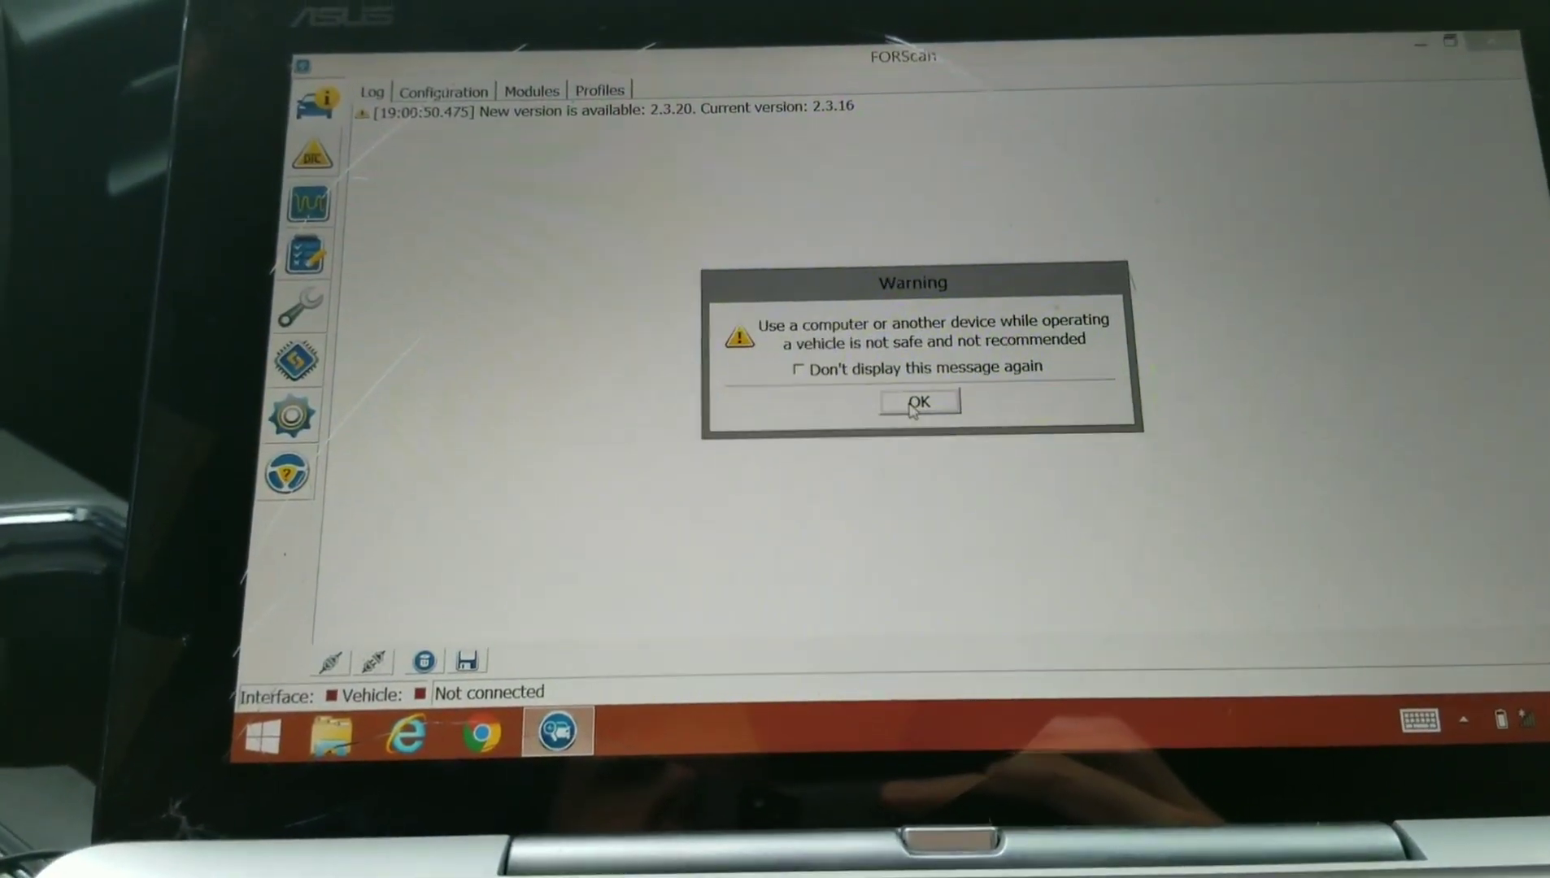
{"action": "left_click", "coordinate": [919, 403]}
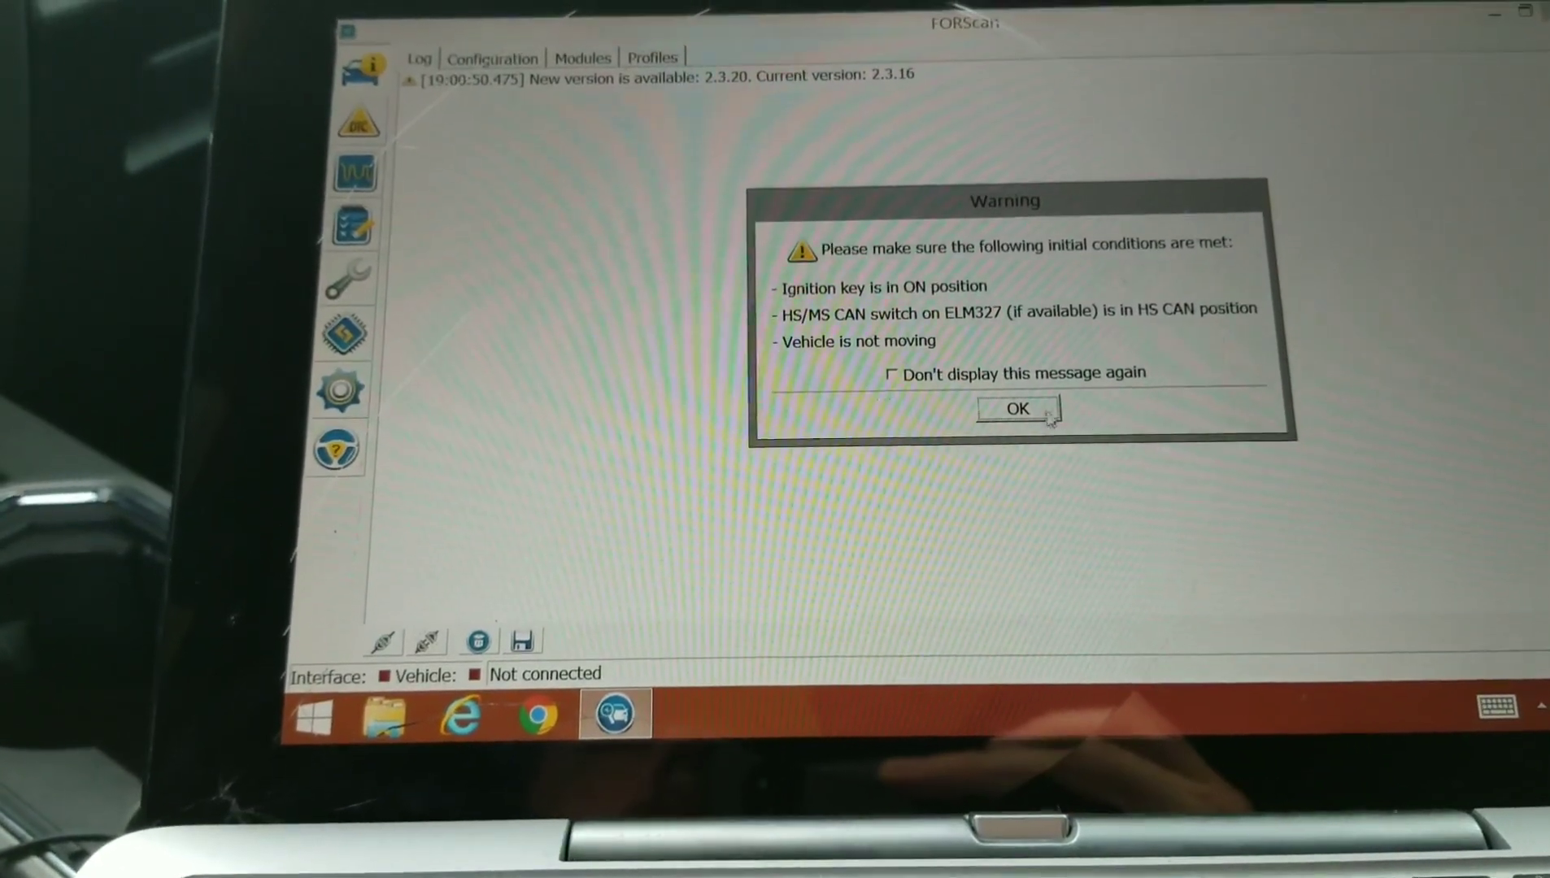
{"action": "left_click", "coordinate": [1017, 408]}
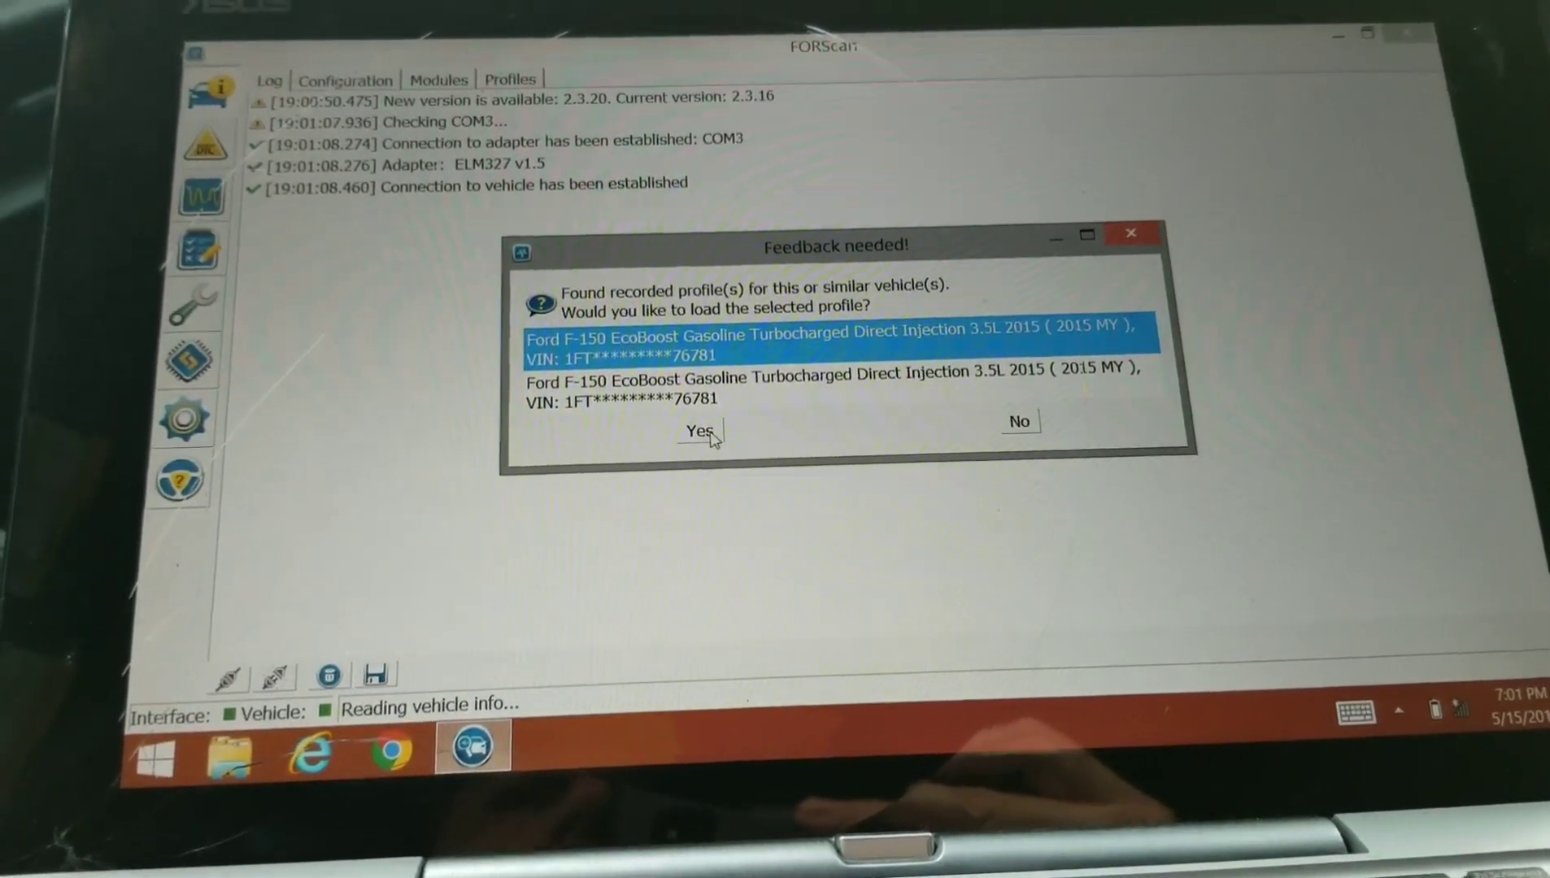
Load the saved F-150 EcoBoost 3.5L 2015 profile with the adapter switch set to MS CAN
{"action": "left_click", "coordinate": [698, 433]}
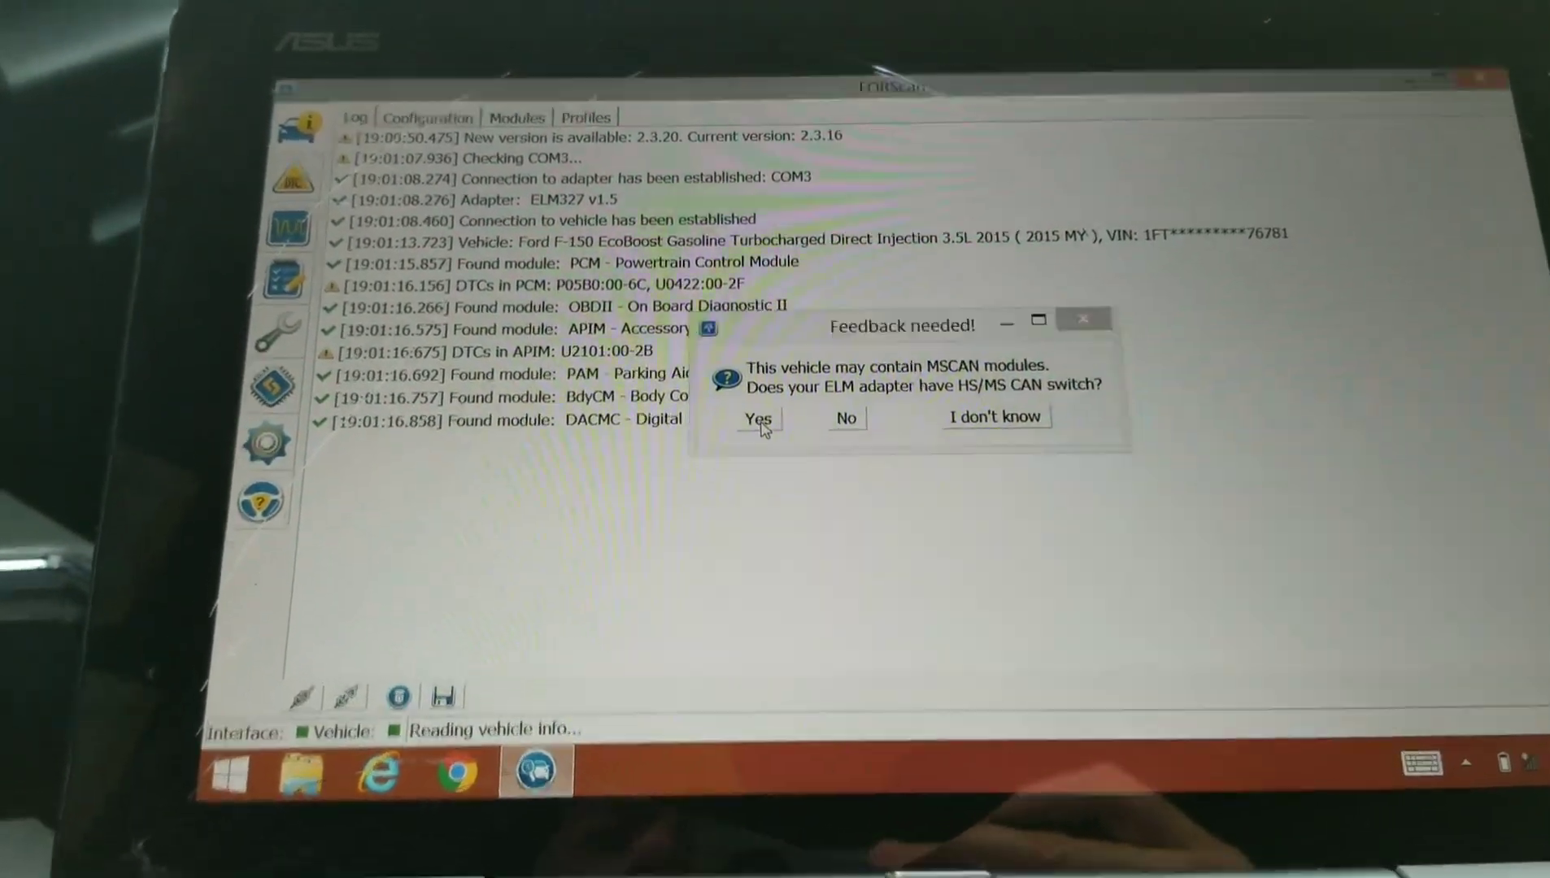
{"action": "left_click", "coordinate": [758, 418]}
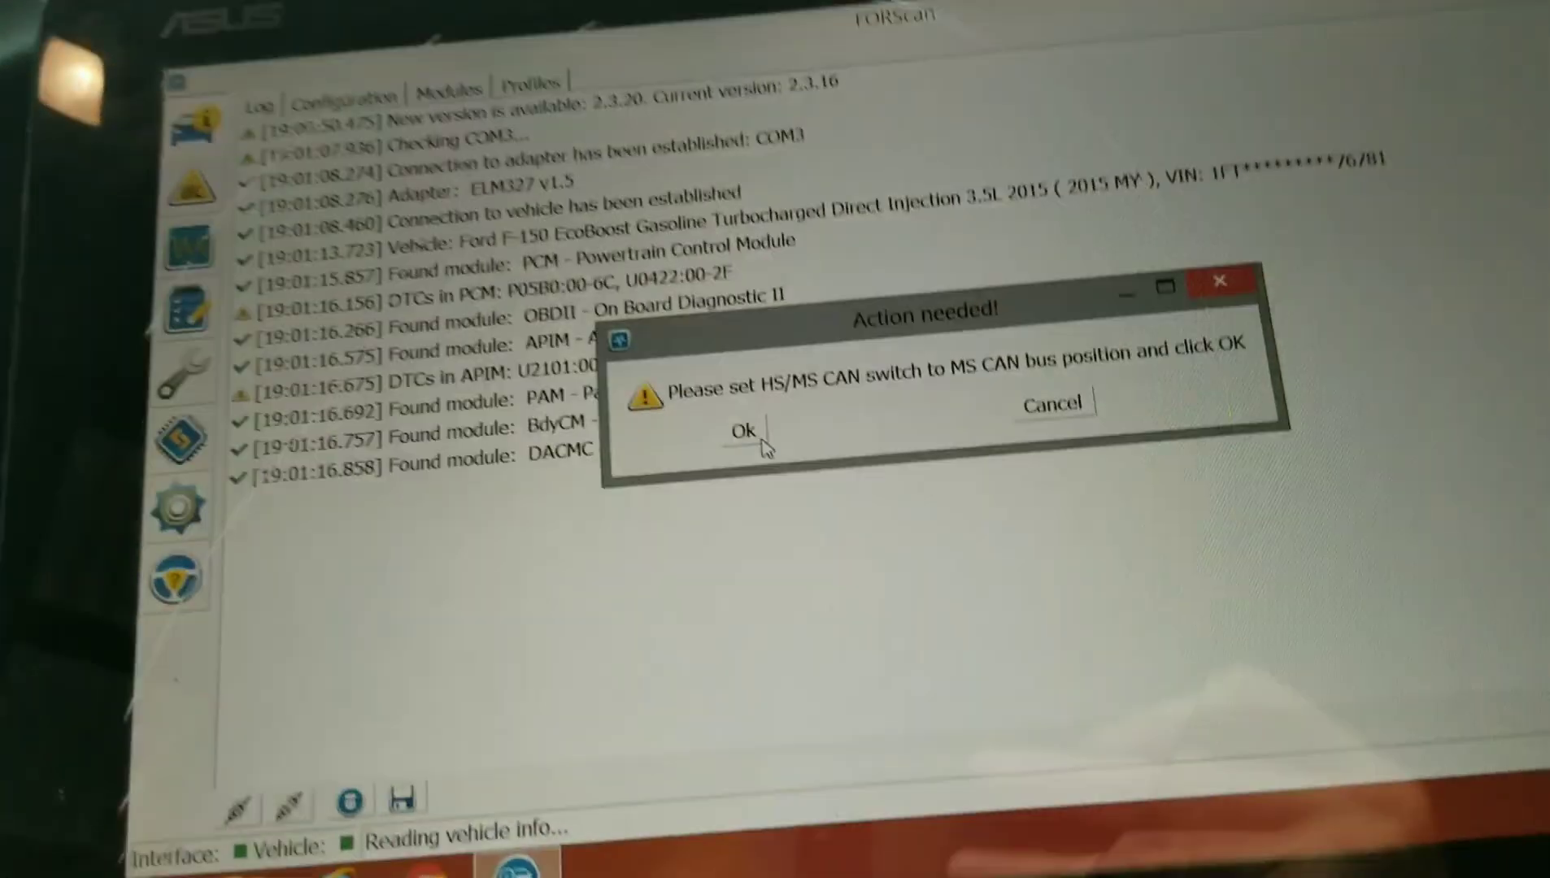
{"action": "left_click", "coordinate": [743, 433]}
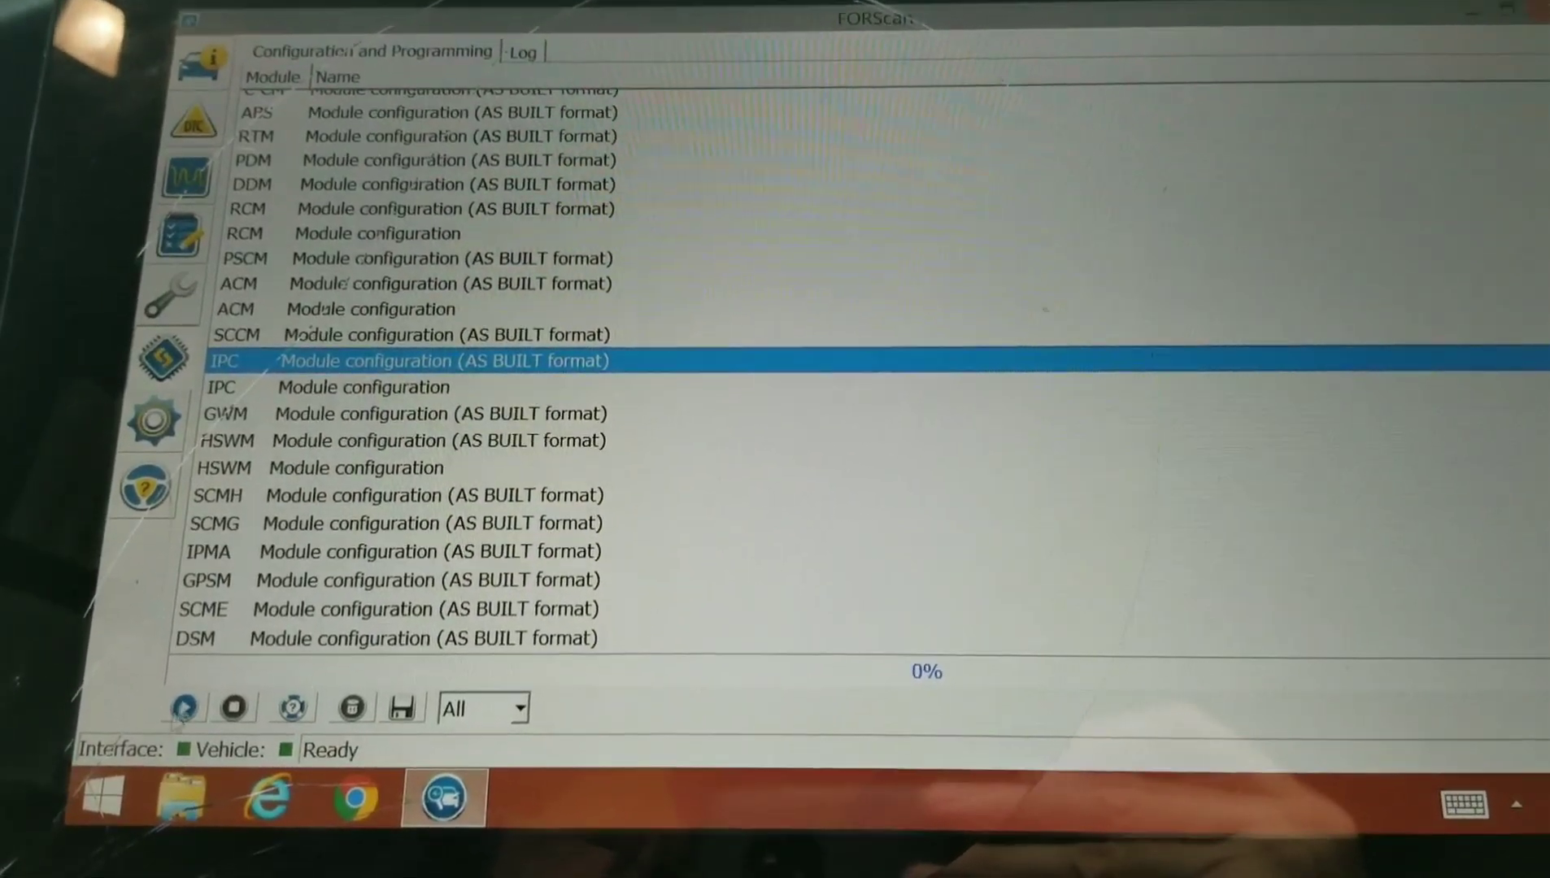
{"action": "mouse_move", "coordinate": [185, 697]}
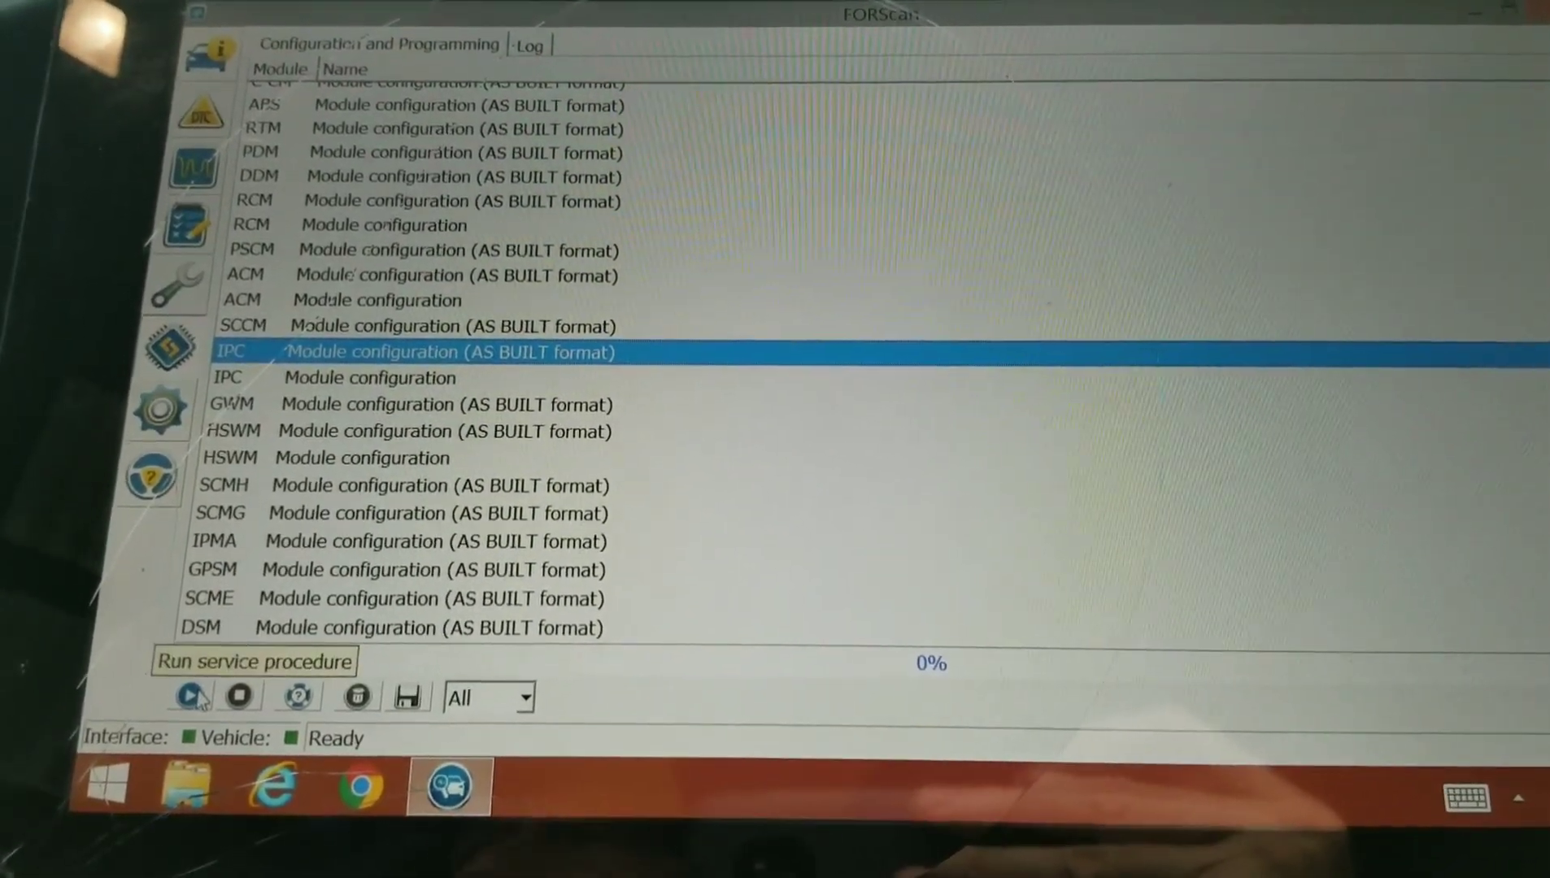
Run the IPC As Built configuration procedure and accept the unsafe-configuration warning
{"action": "left_click", "coordinate": [180, 697]}
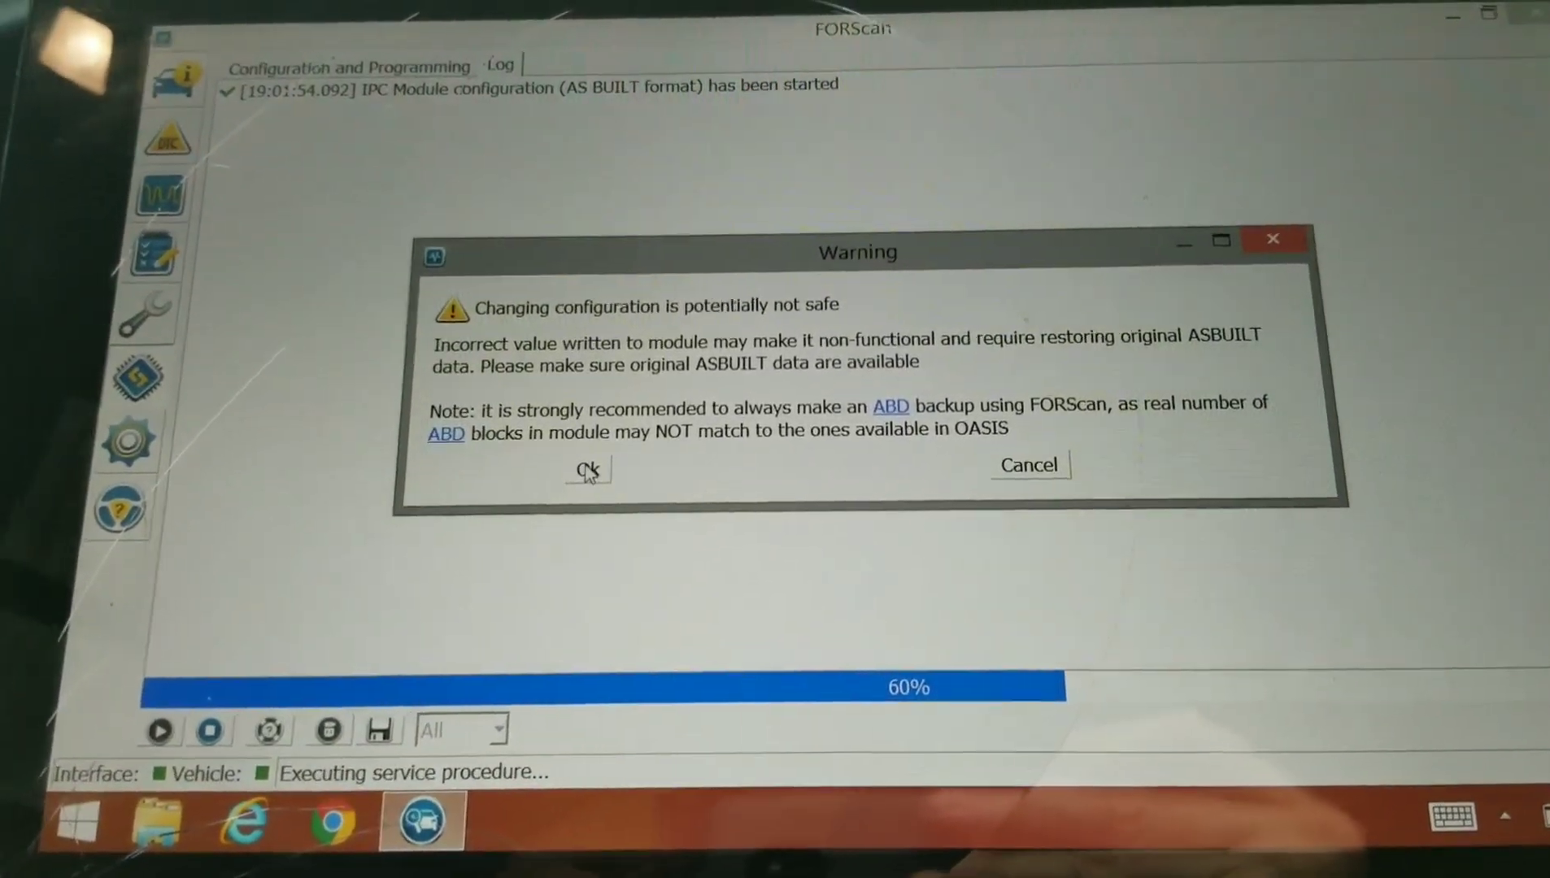
{"action": "left_click", "coordinate": [587, 470]}
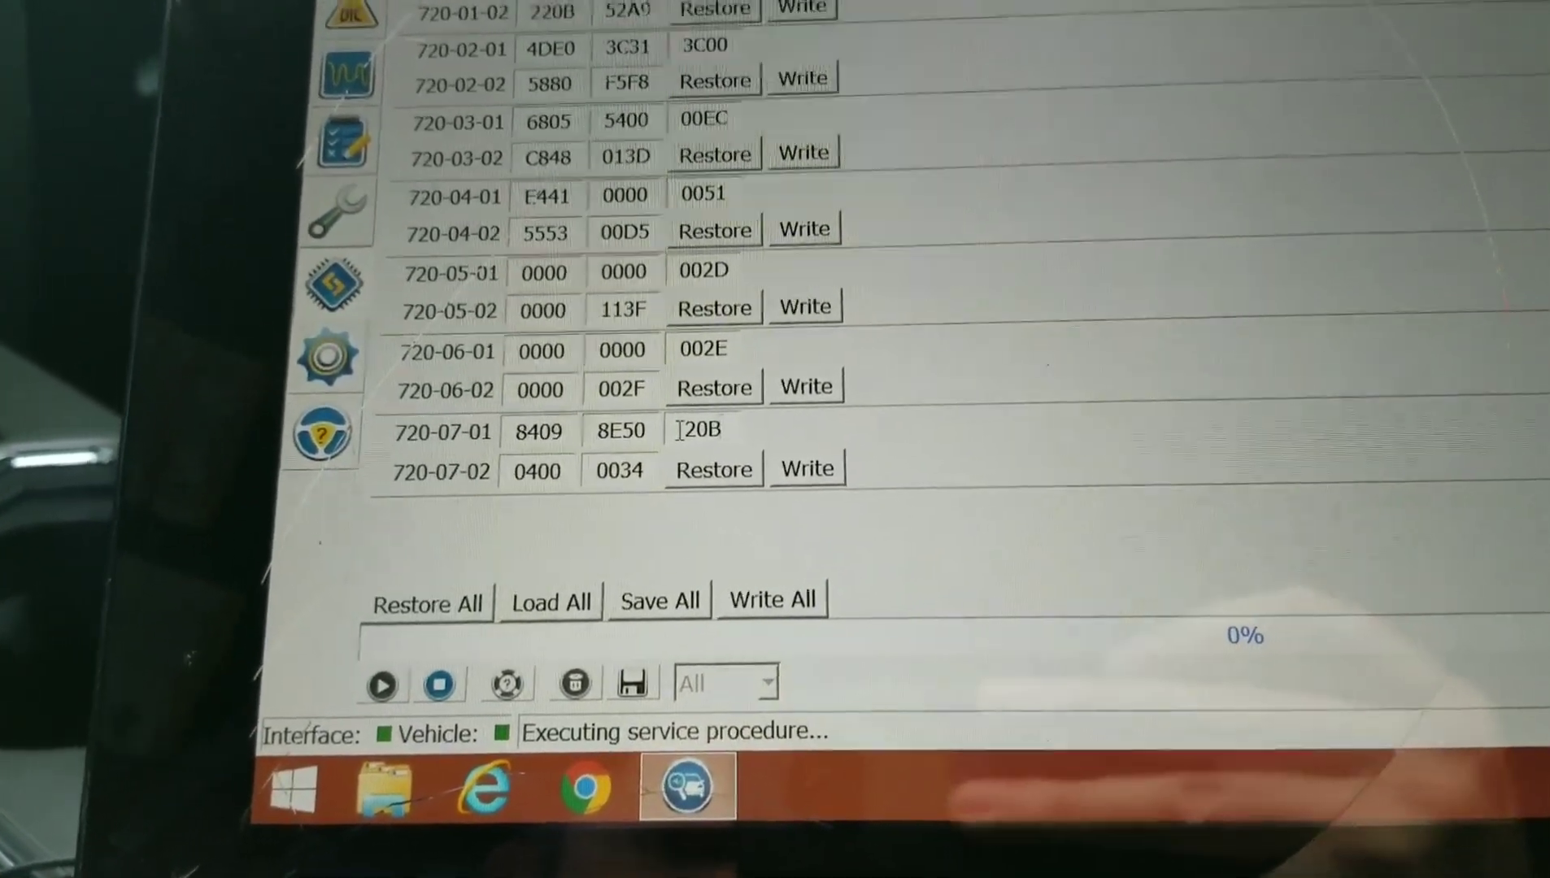
Write block 720-07-01 with last field 20BA to the IPC and acknowledge the success message
{"action": "type", "text": "A"}
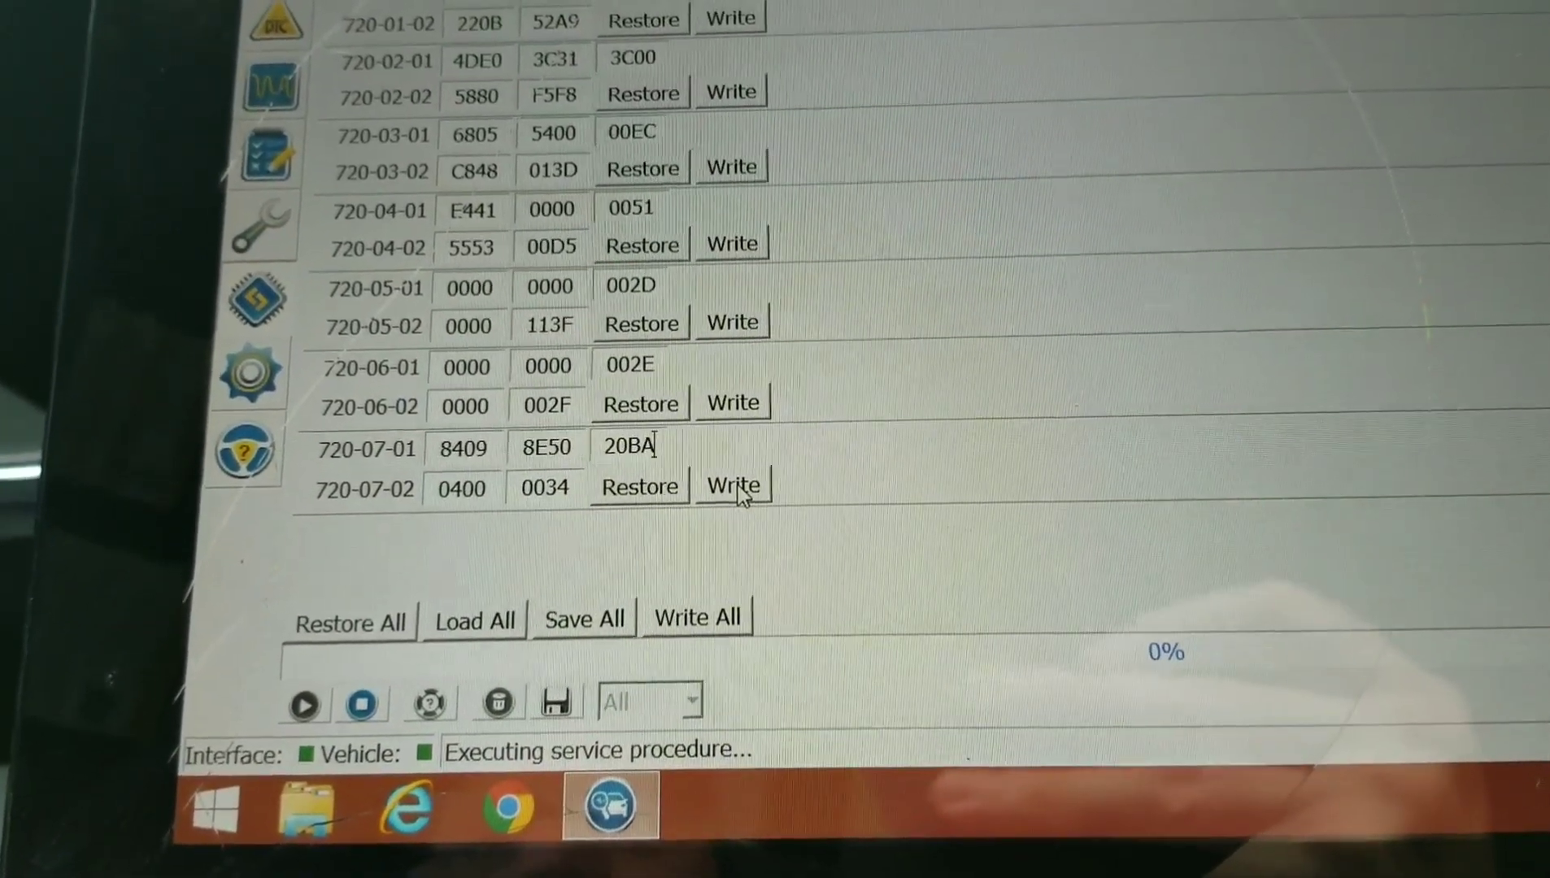
{"action": "left_click", "coordinate": [732, 484]}
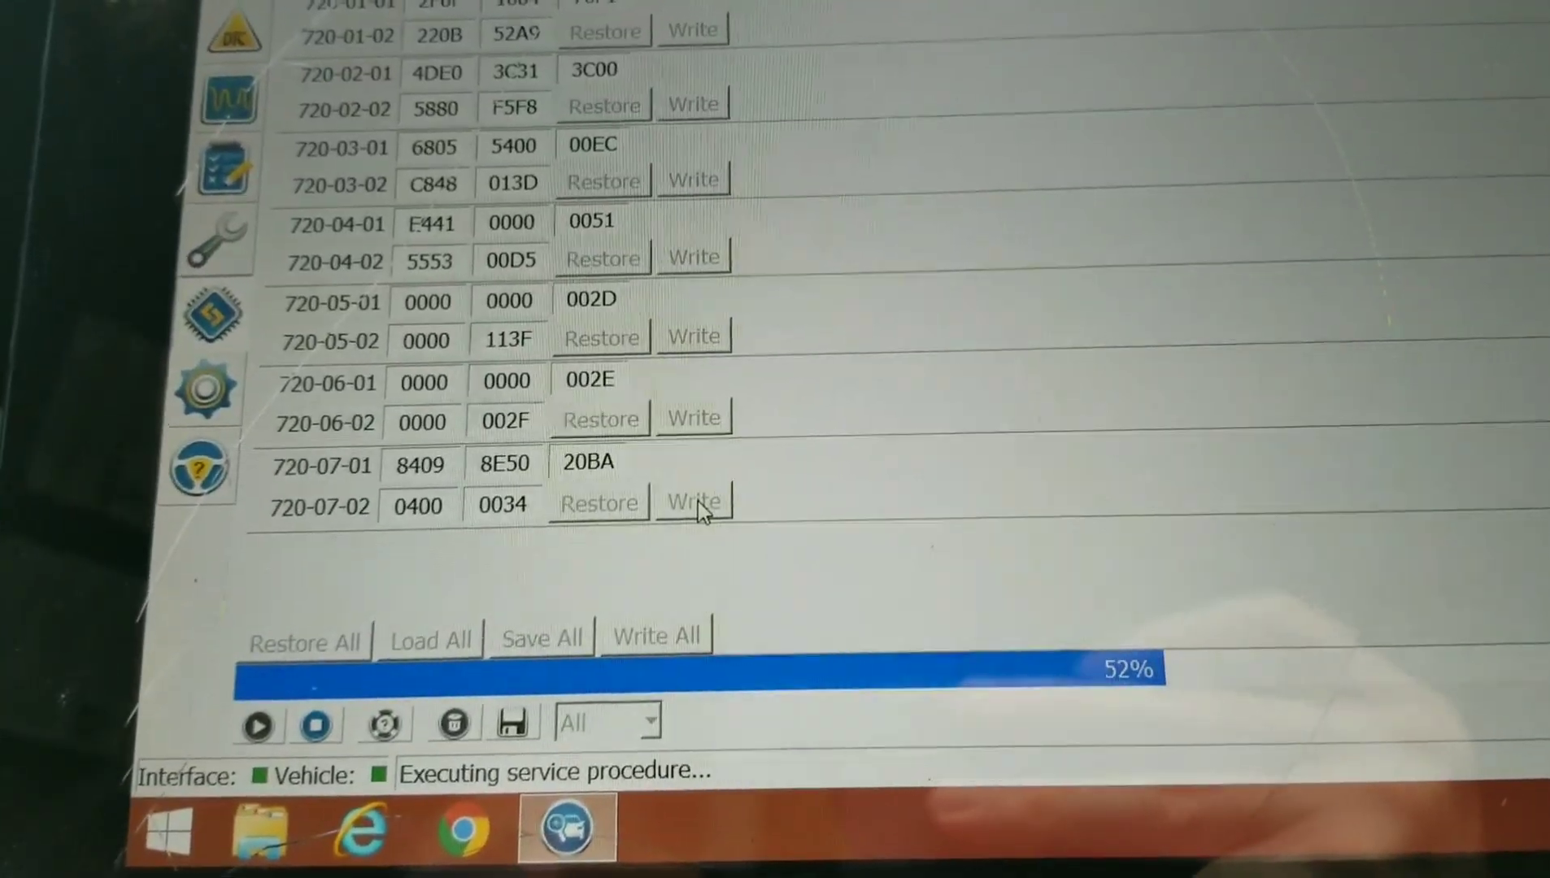
{"action": "left_click", "coordinate": [693, 502]}
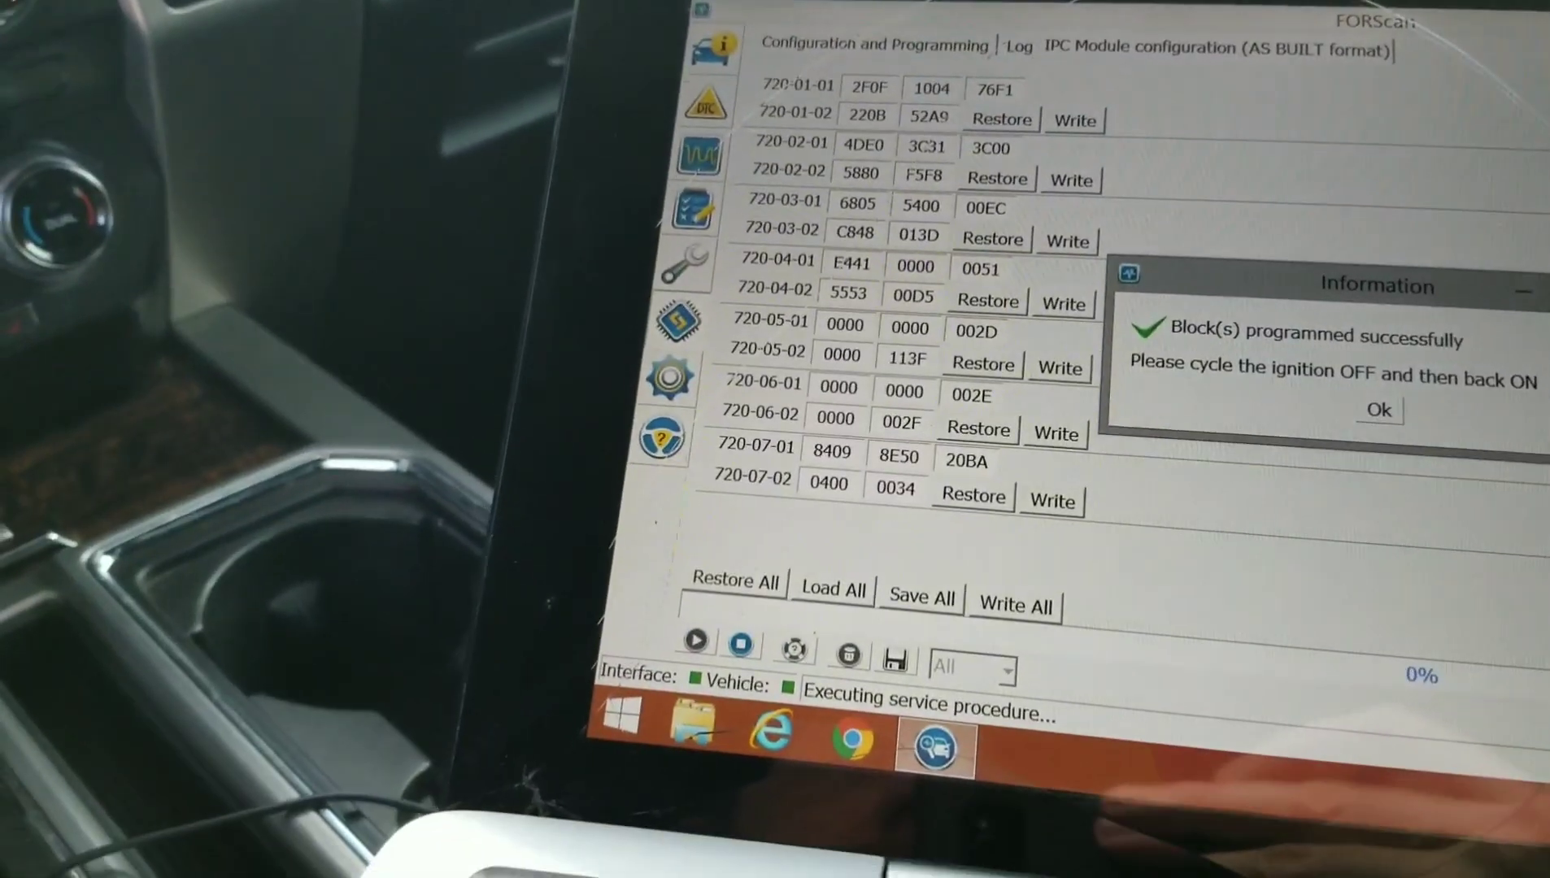
{"action": "left_click", "coordinate": [1378, 410]}
{"action": "type", "text": "E08"}
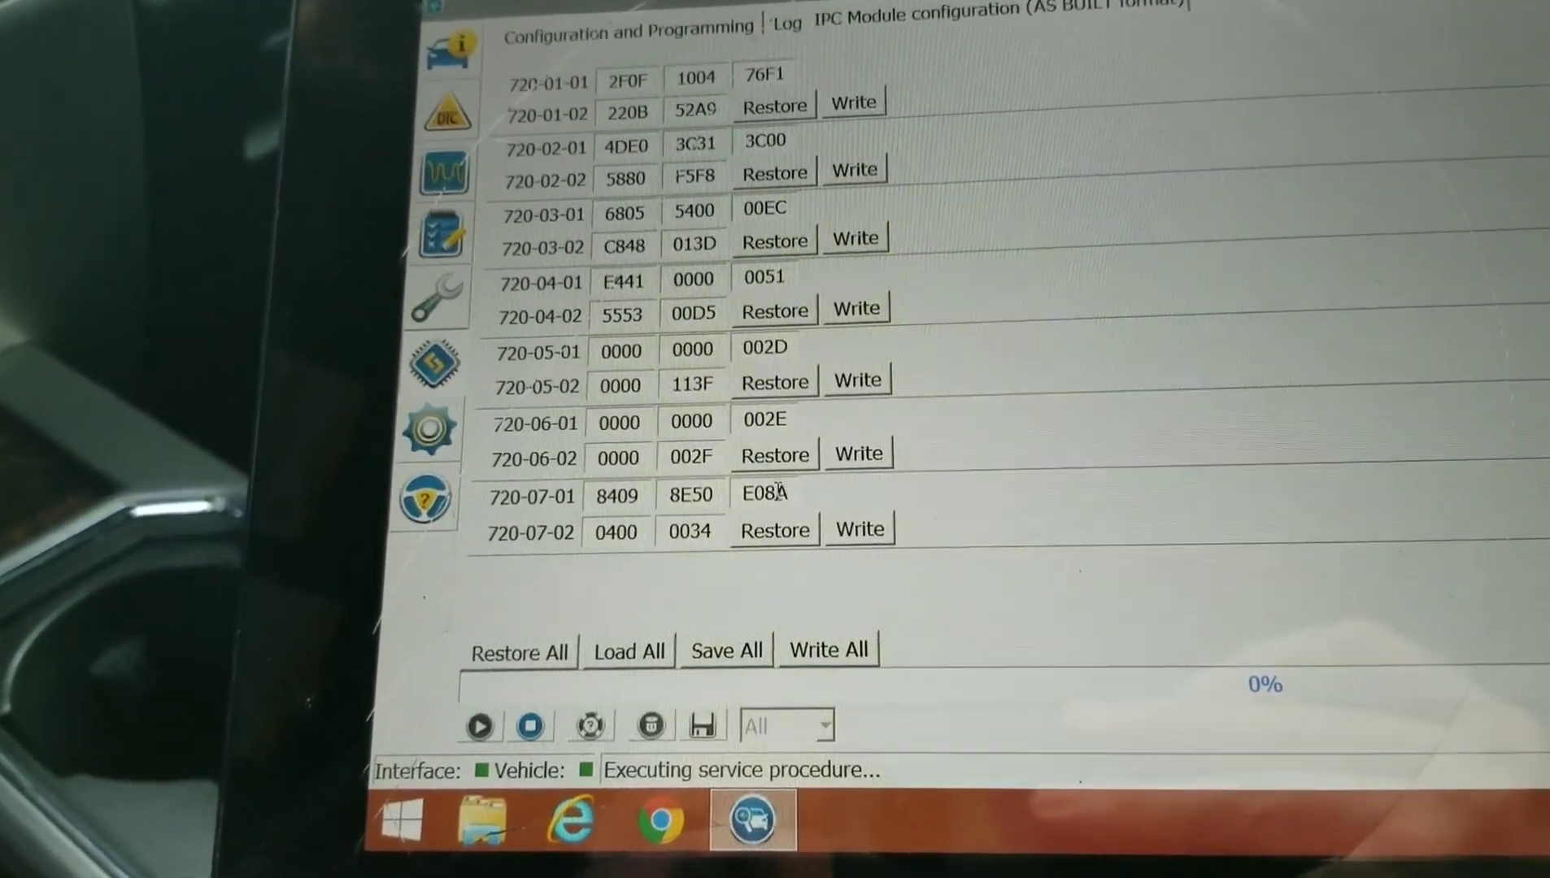
{"action": "mouse_move", "coordinate": [870, 516]}
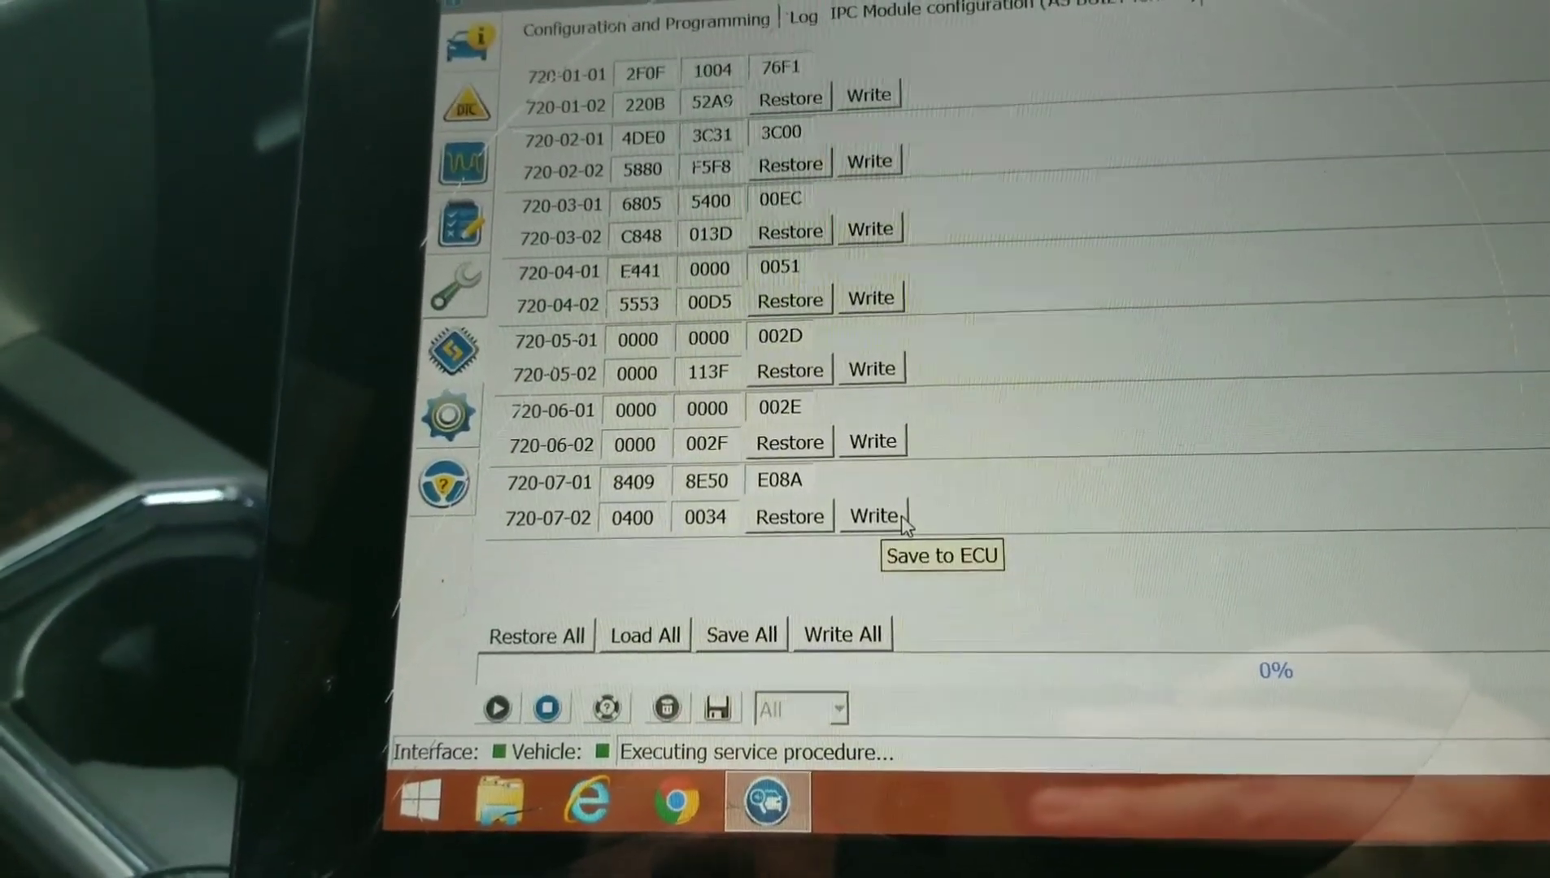
Write block 720-07-01 as E07A to the IPC, continuing past the incorrect-checksum warning
{"action": "left_click", "coordinate": [870, 515]}
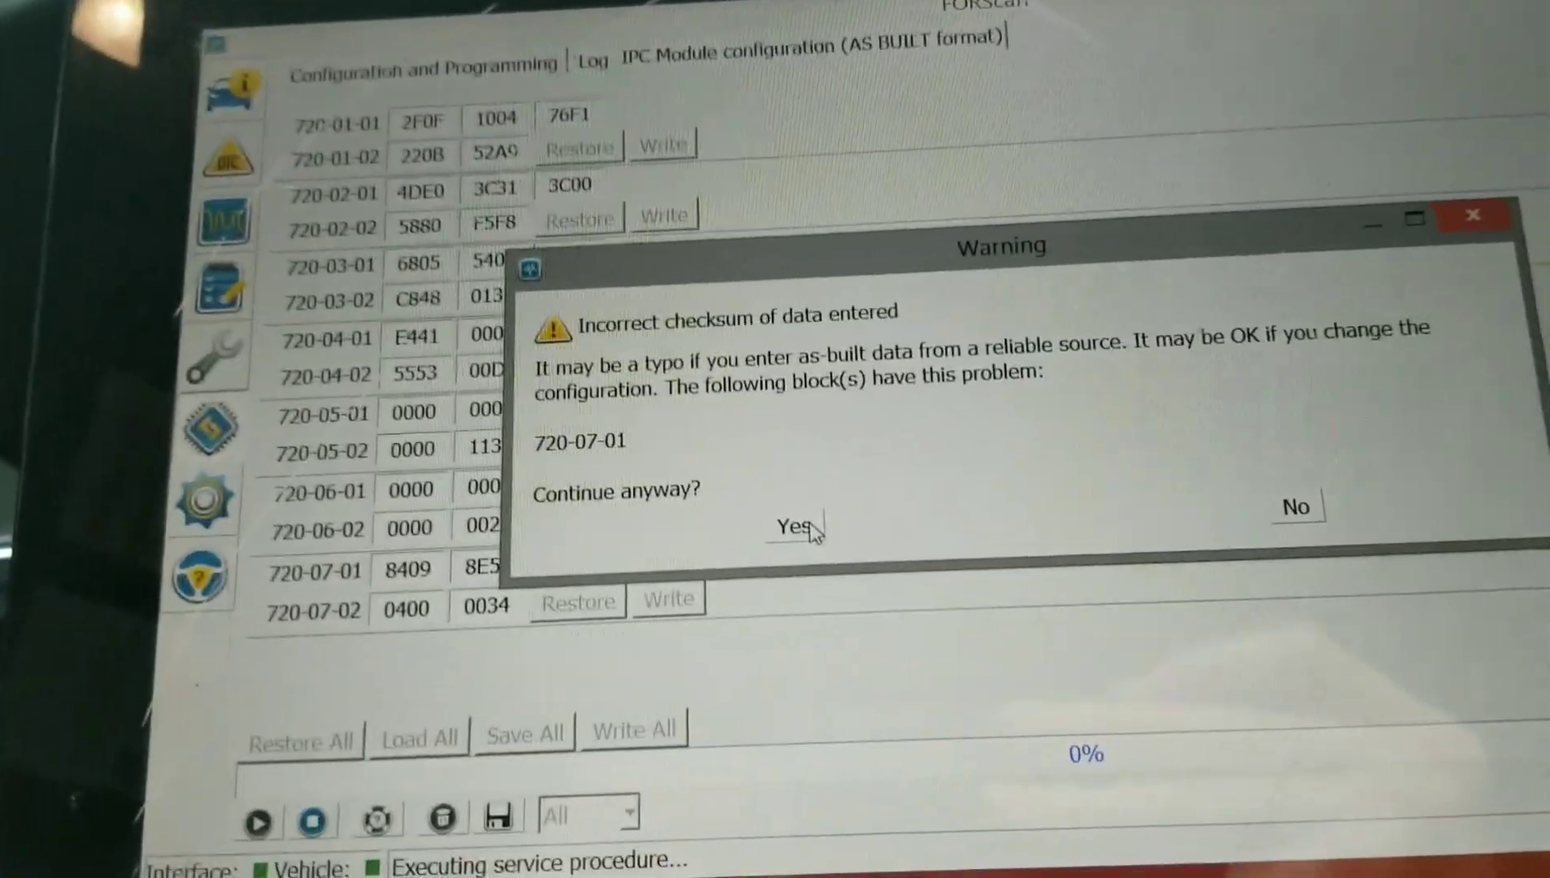
{"action": "left_click", "coordinate": [788, 527]}
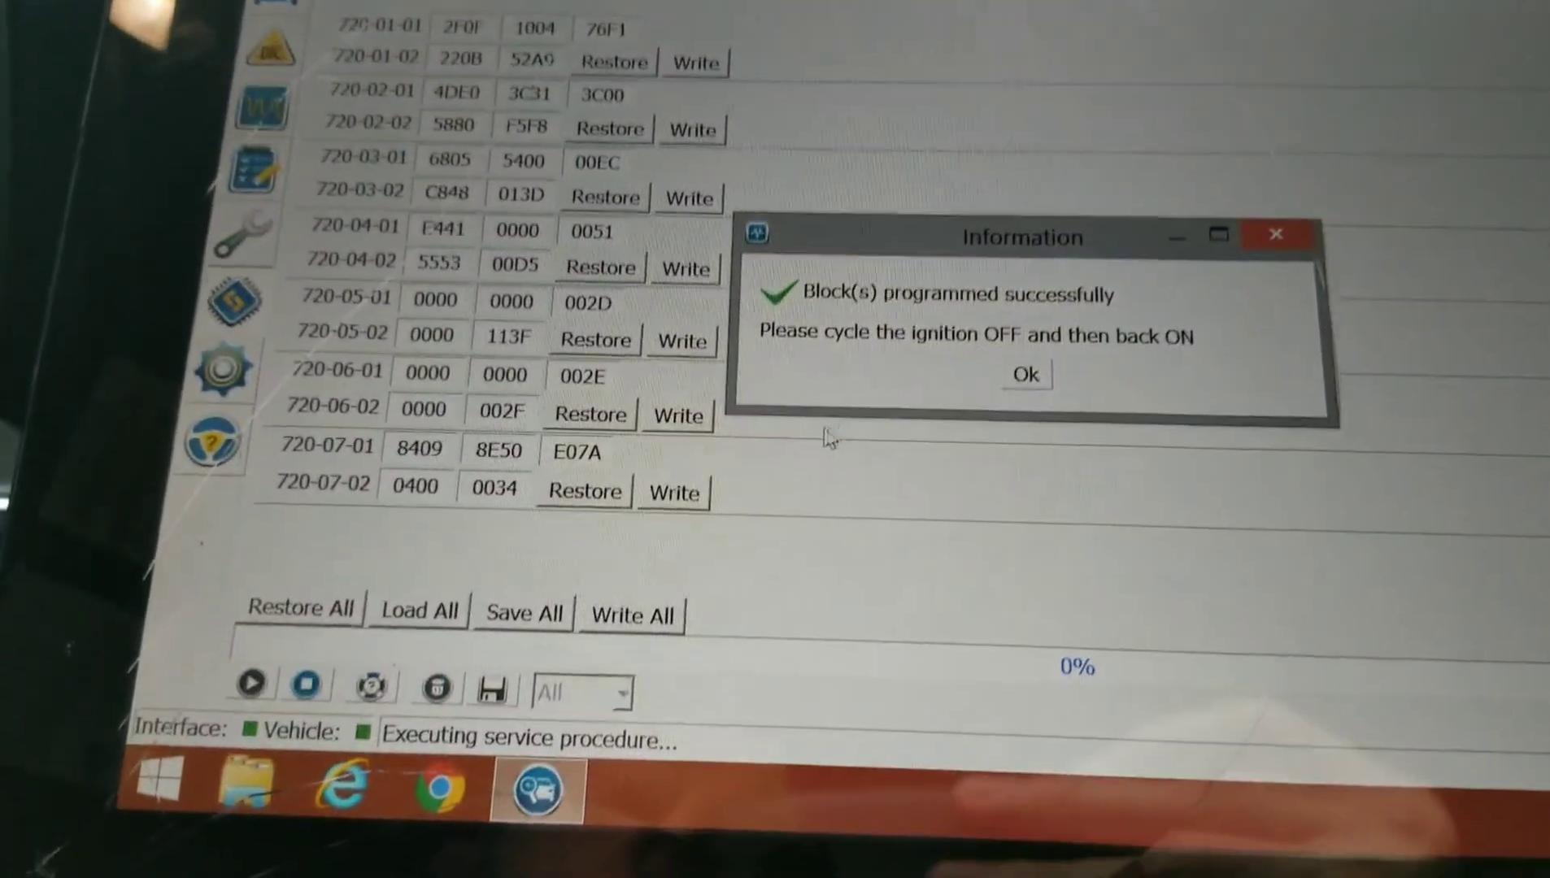
{"action": "left_click", "coordinate": [1024, 374]}
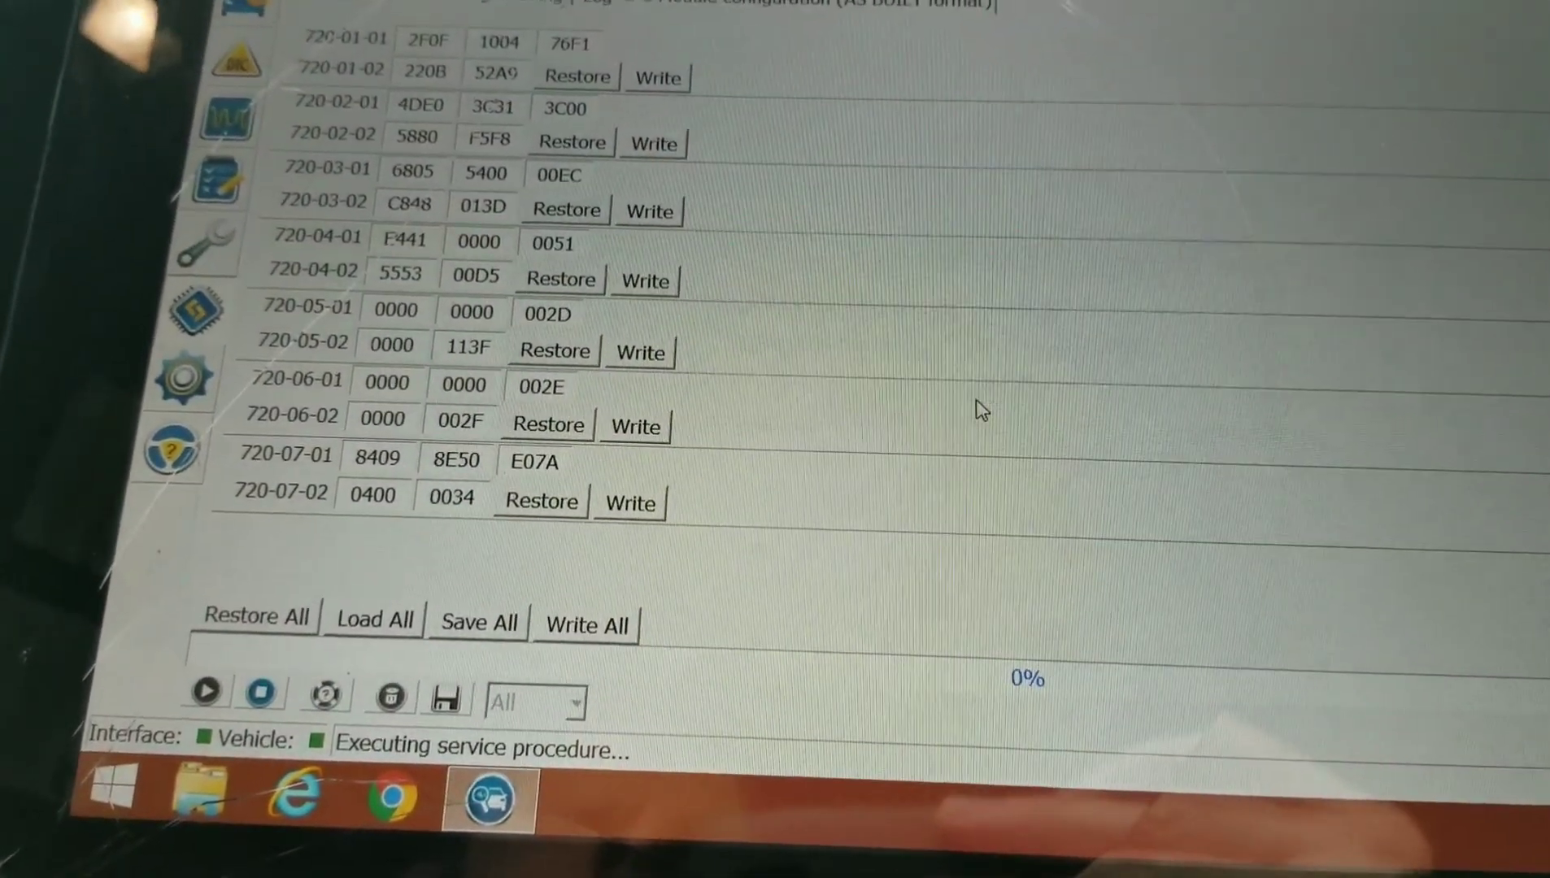